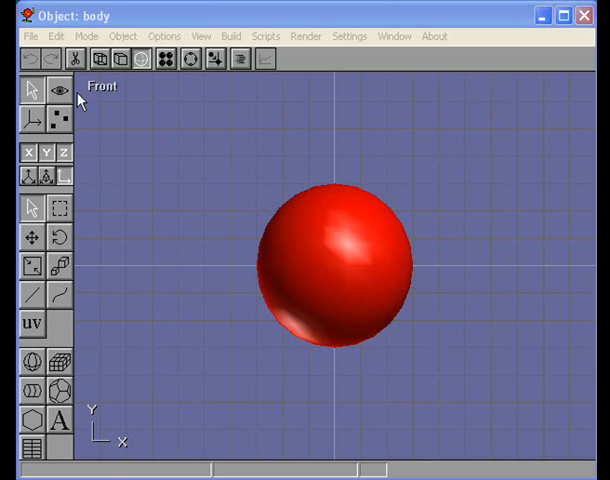
mouse_move(228, 70)
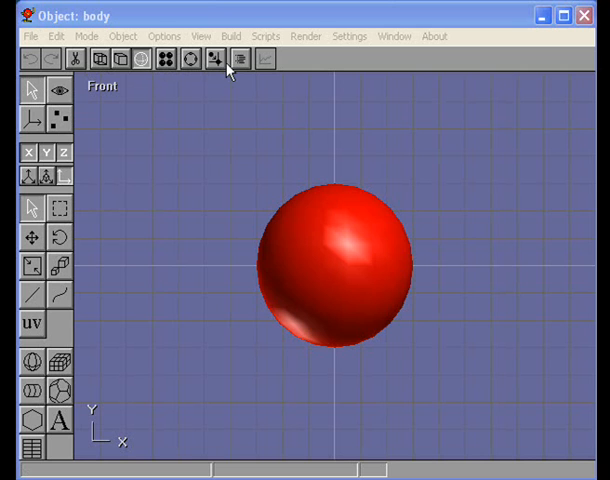
mouse_move(137, 58)
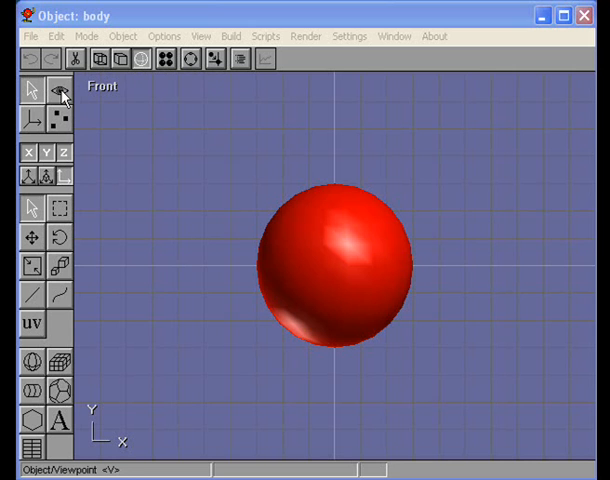
Try the viewpoint, object editing and point editing toolbar buttons on the body
left_click(60, 119)
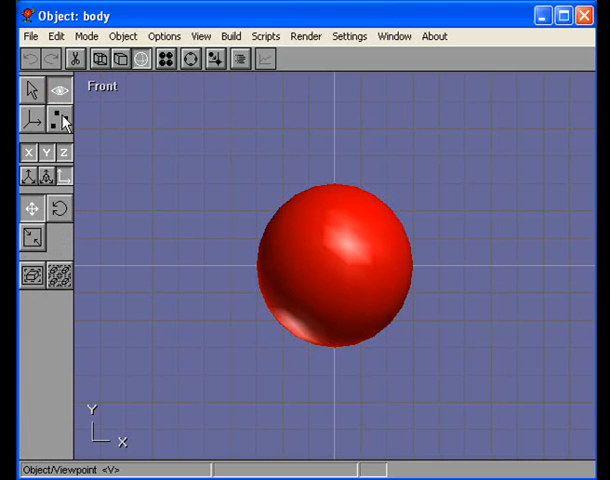
left_click(34, 89)
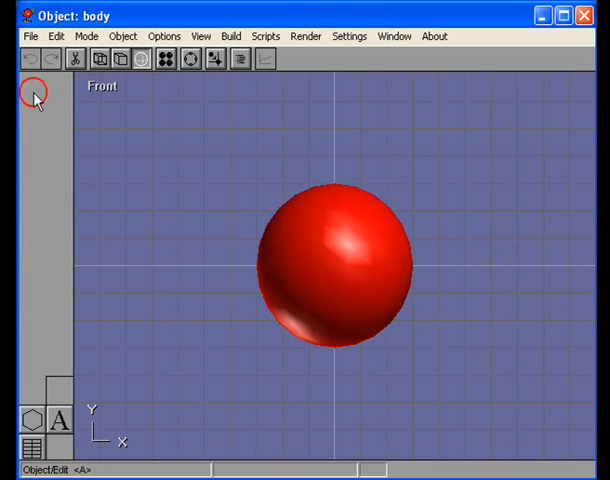
left_click(33, 99)
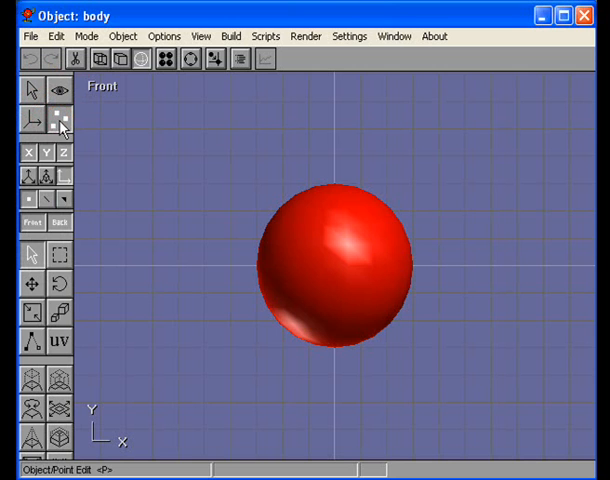
Preview the robin in Figure mode, return to Object mode, and browse the view list
left_click(86, 36)
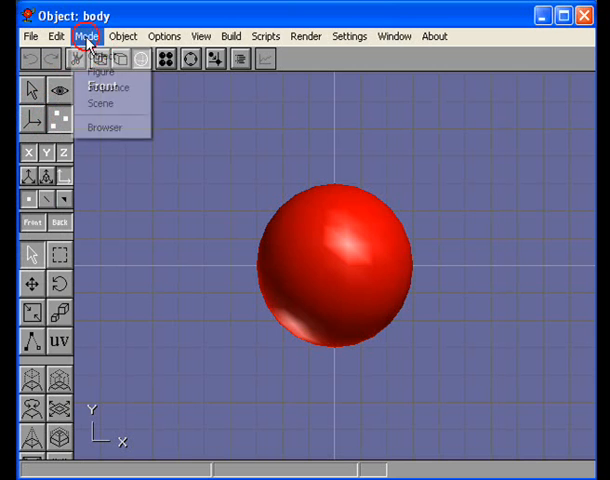
left_click(101, 71)
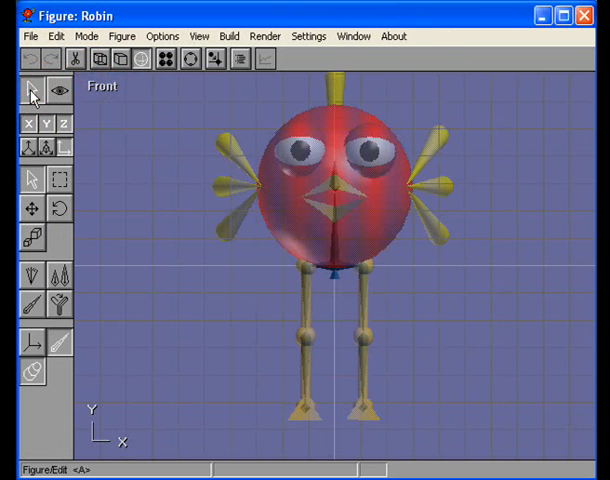
left_click(86, 36)
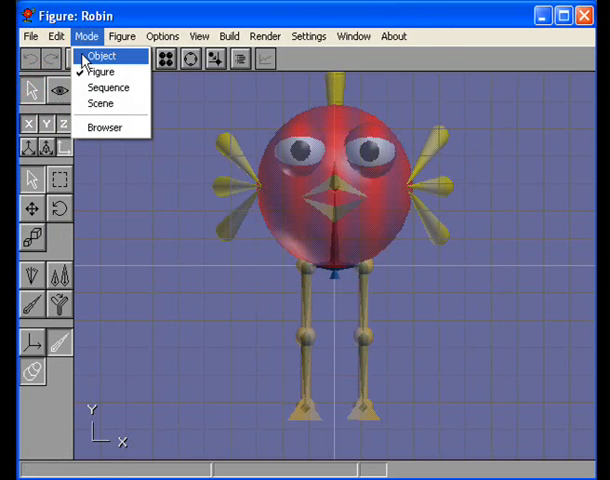
left_click(100, 56)
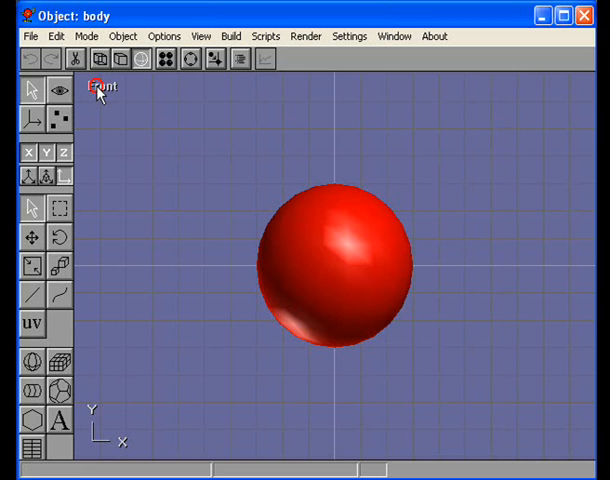
left_click(100, 86)
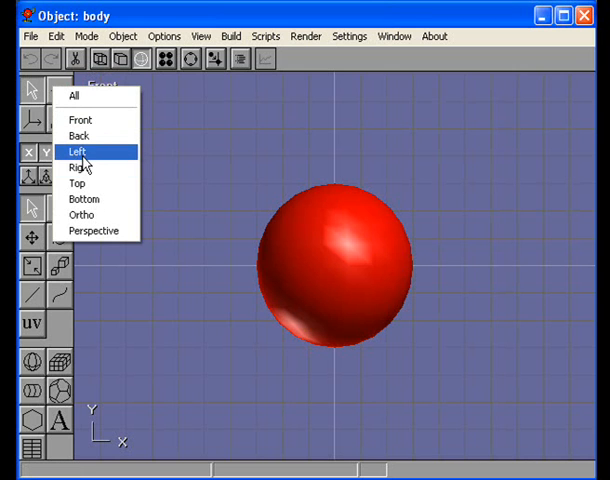
mouse_move(93, 231)
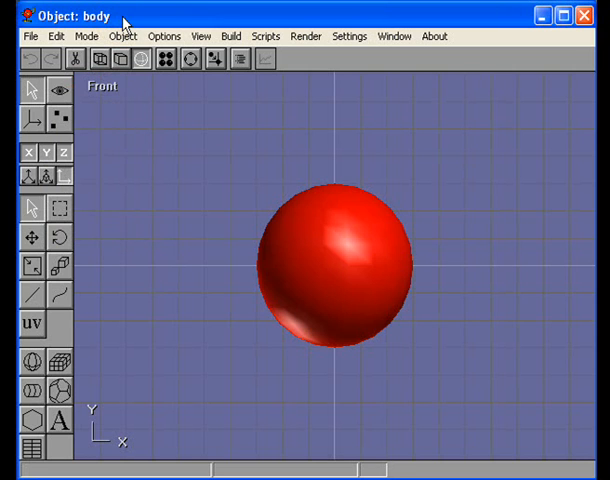
mouse_move(137, 160)
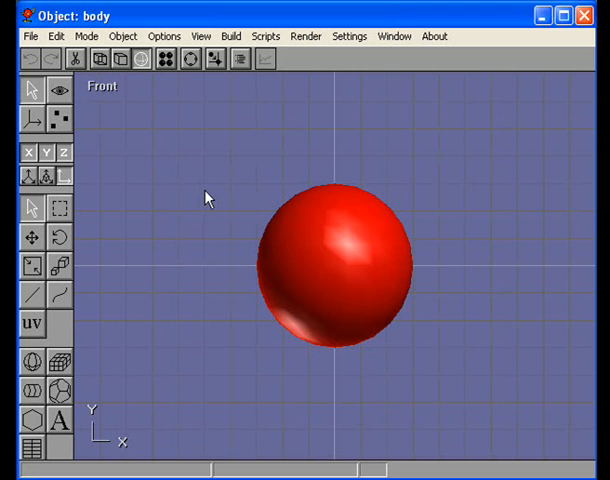
left_click(86, 36)
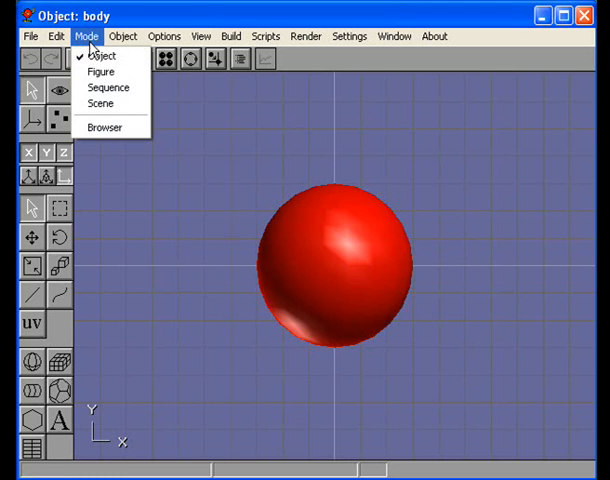
Pass through Figure mode, then choose Sequence mode to display the robin's Walk Cycle
left_click(100, 71)
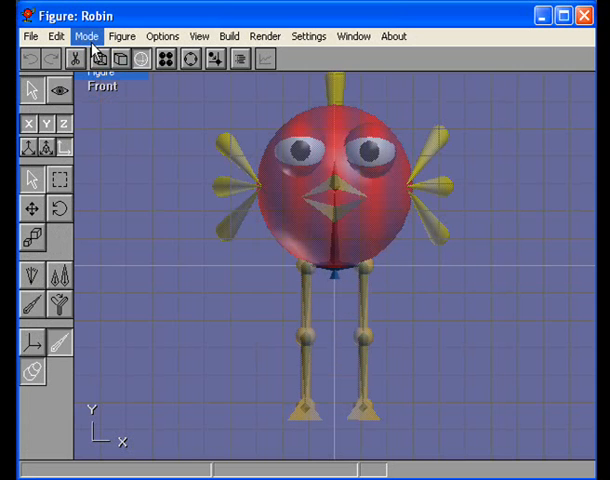
left_click(87, 36)
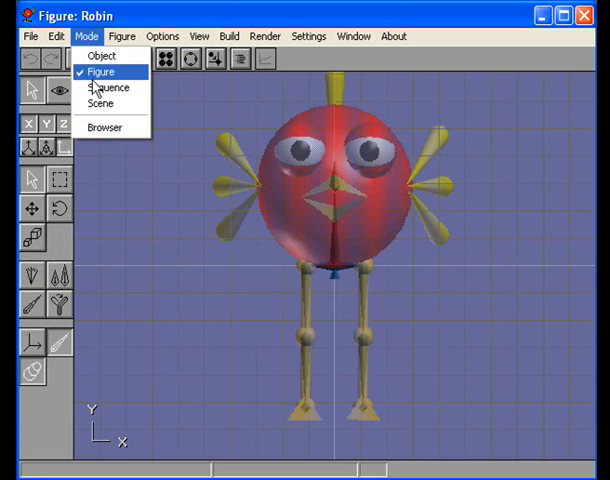
left_click(107, 88)
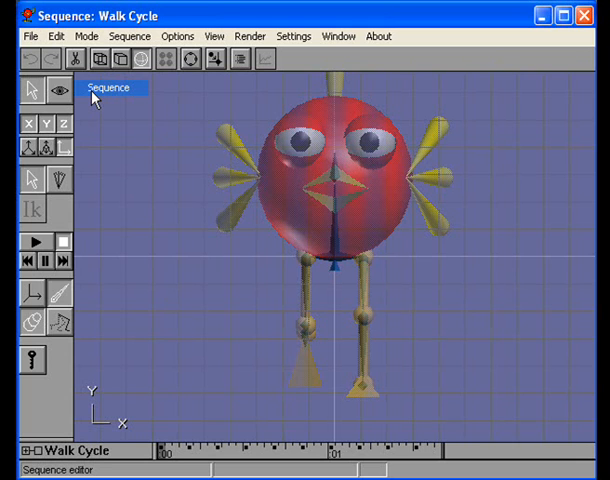
Open the Mode menu from the Walk Cycle sequence, dismiss it, and reopen it
left_click(85, 36)
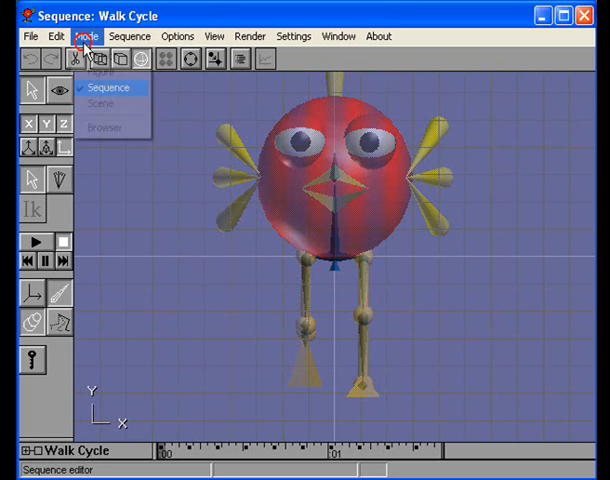
mouse_move(99, 104)
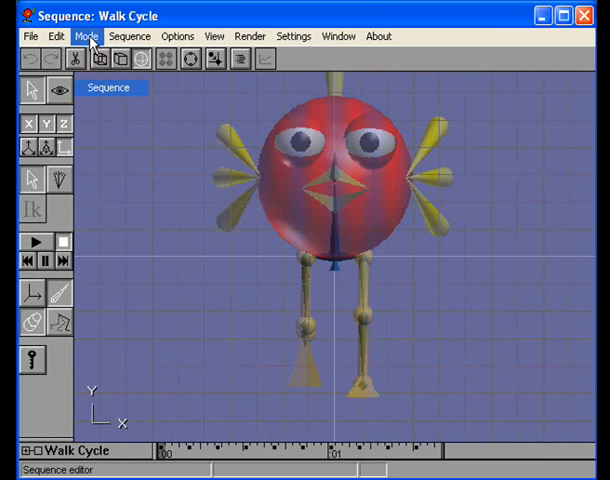
left_click(86, 36)
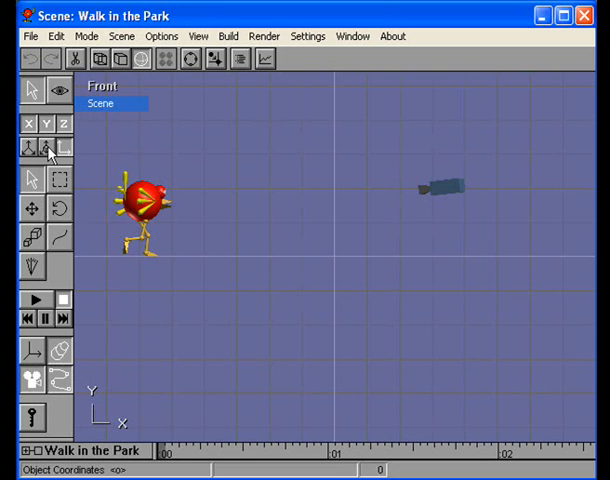
Choose Scene from the Mode menu for the Walk in the Park scene
left_click(86, 36)
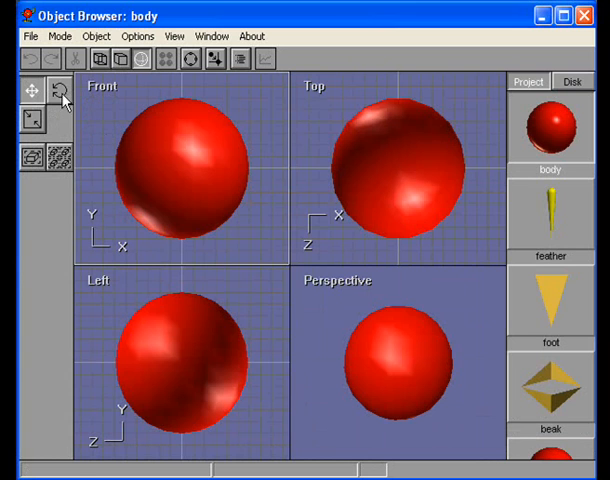
mouse_move(103, 465)
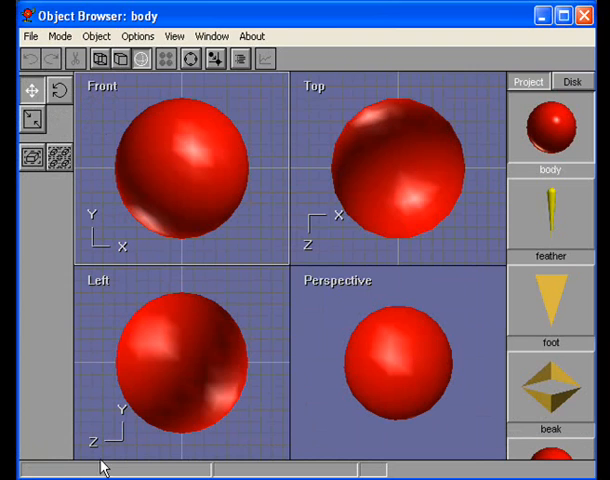